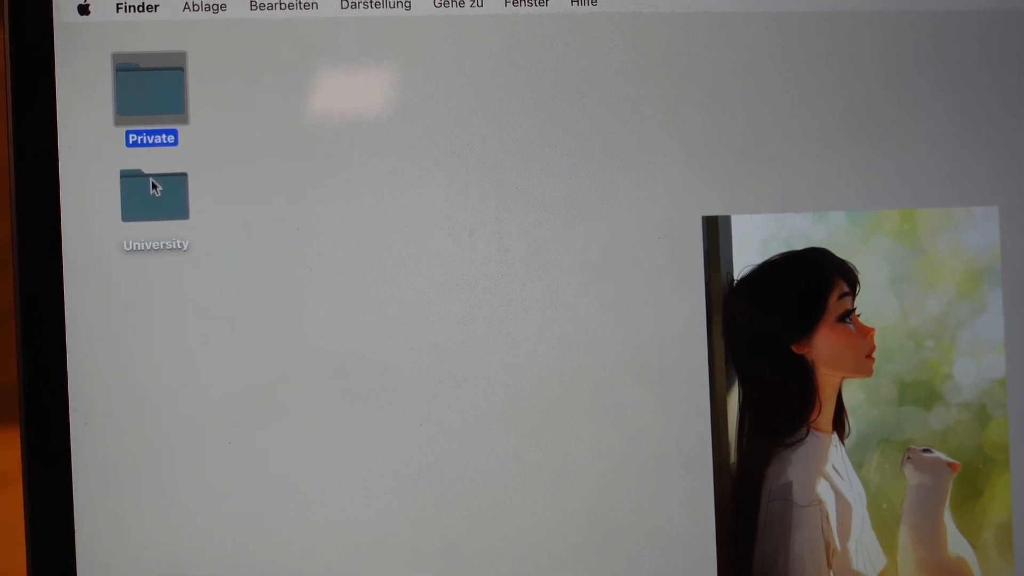
- Review the Private folder's Get Info window, then glance at the menu bar items
{"action": "left_click", "coordinate": [284, 235]}
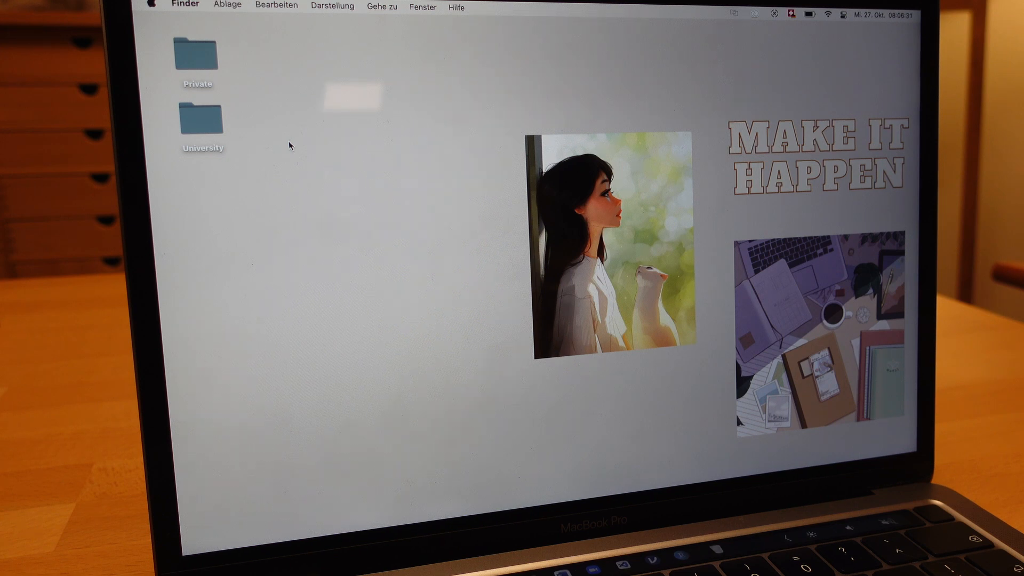
{"action": "right_click", "coordinate": [196, 56]}
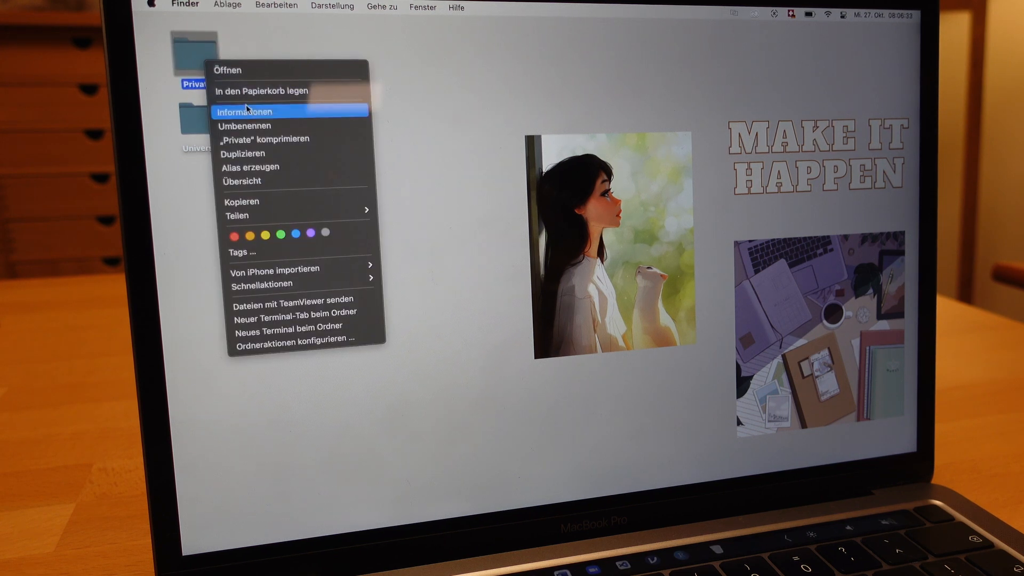
{"action": "left_click", "coordinate": [243, 112]}
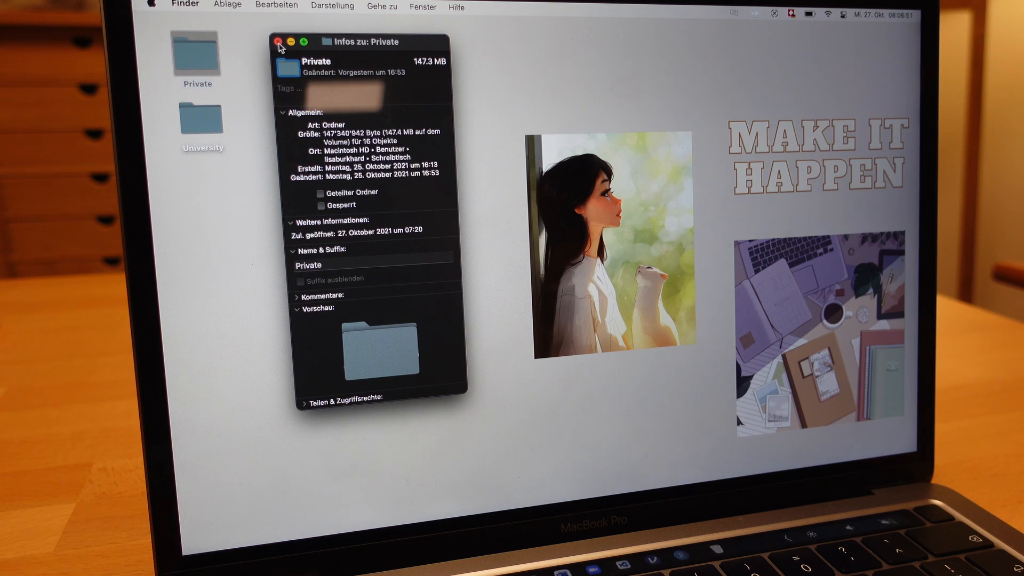
{"action": "left_click", "coordinate": [277, 41]}
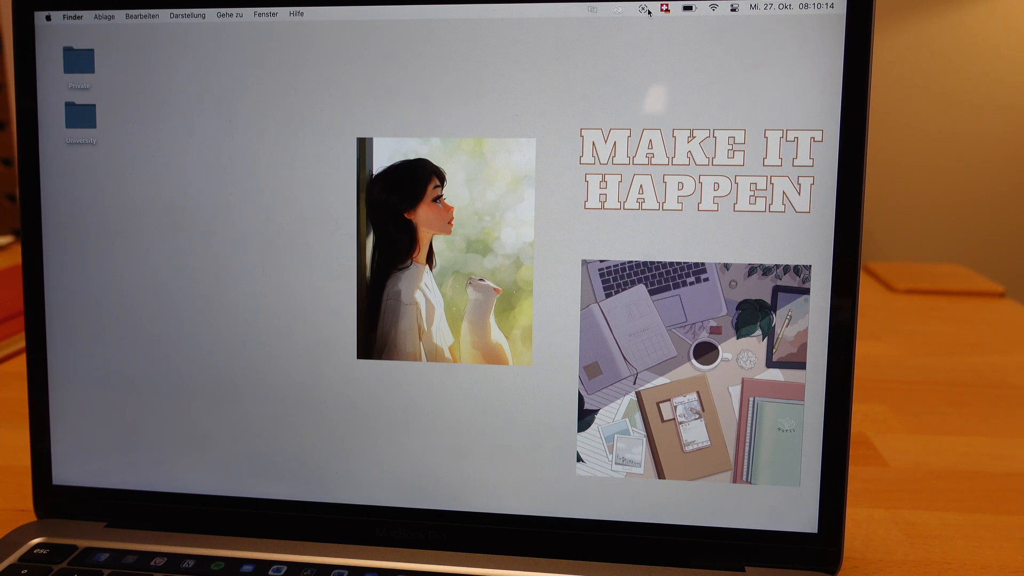
{"action": "left_click", "coordinate": [666, 12]}
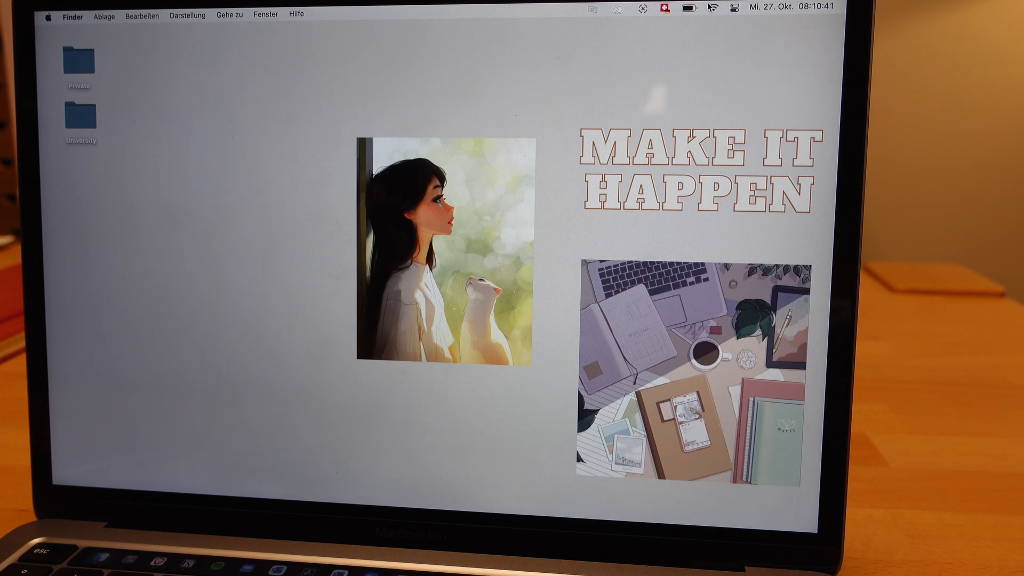
{"action": "mouse_move", "coordinate": [732, 6]}
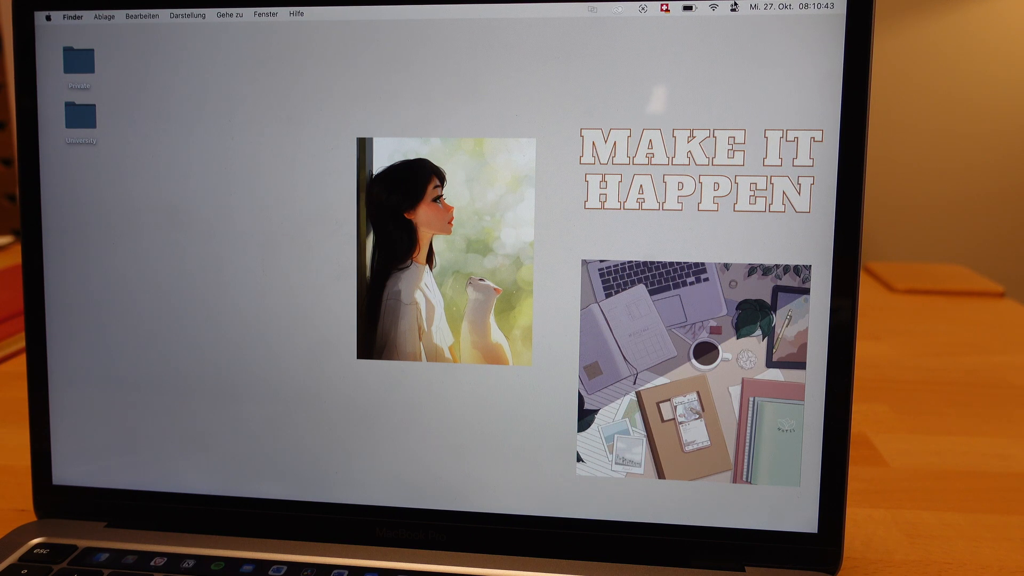
{"action": "left_click", "coordinate": [724, 7]}
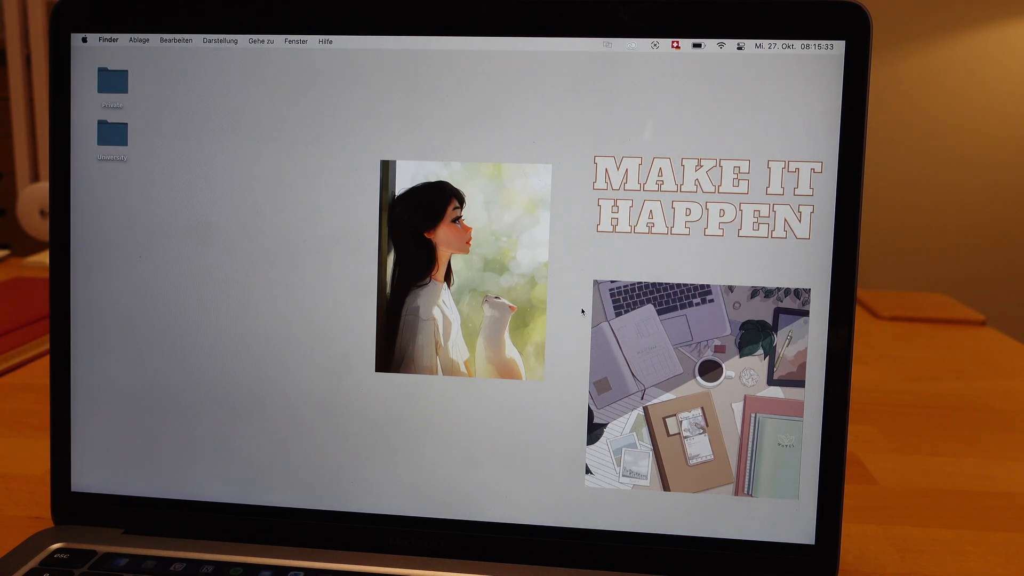
{"action": "mouse_move", "coordinate": [637, 265]}
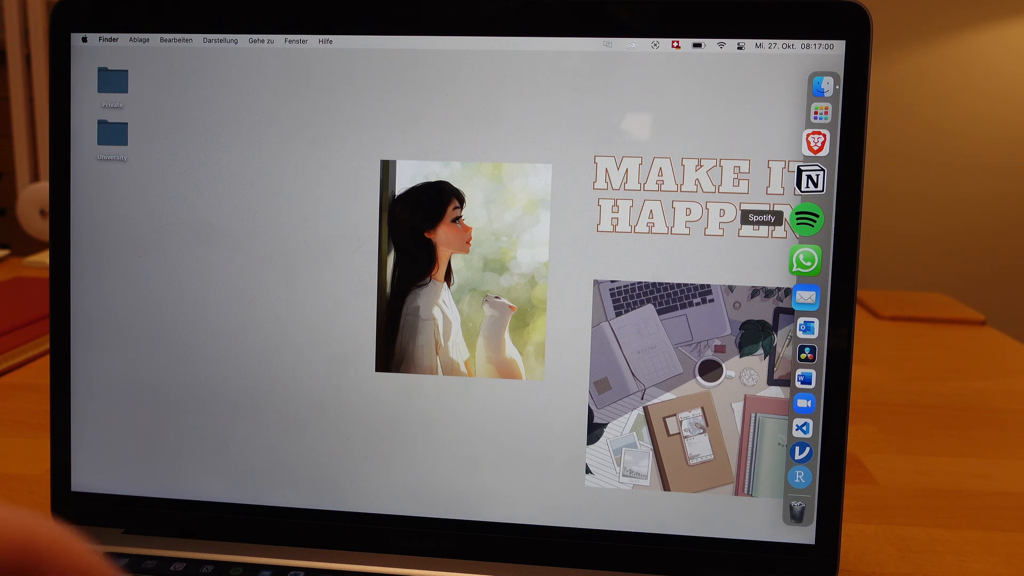
{"action": "mouse_move", "coordinate": [805, 254]}
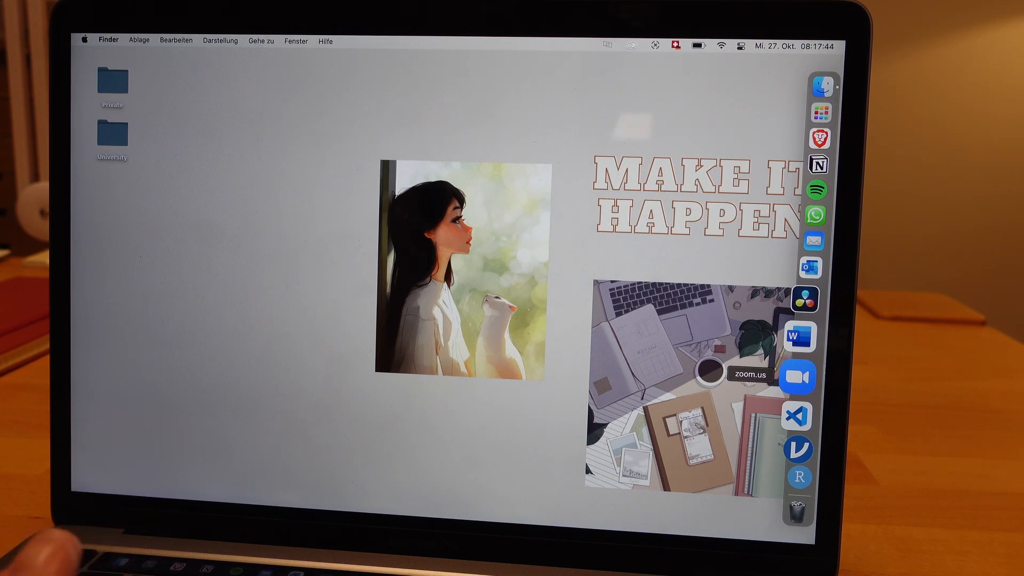
{"action": "mouse_move", "coordinate": [796, 397]}
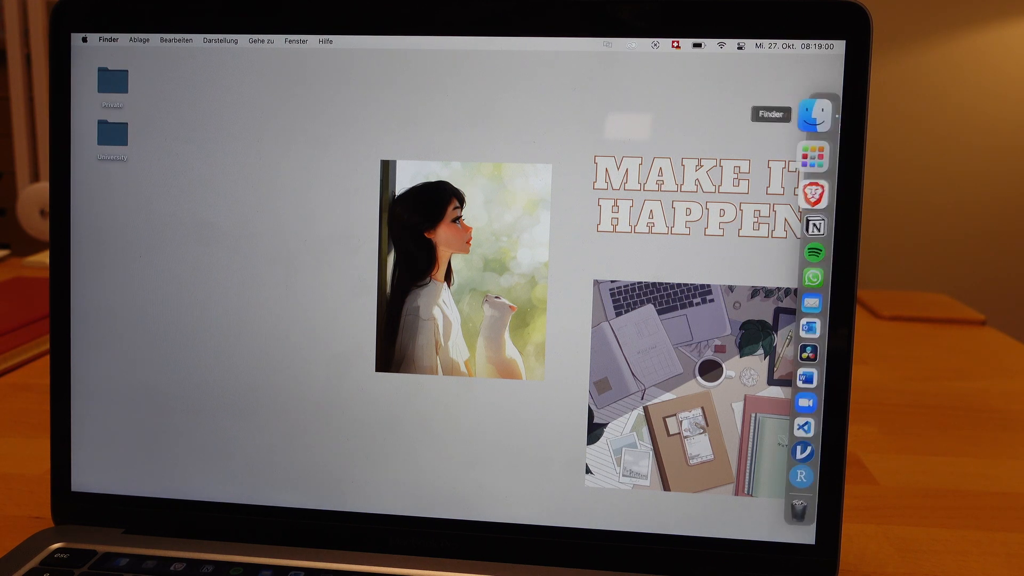
{"action": "mouse_move", "coordinate": [808, 194]}
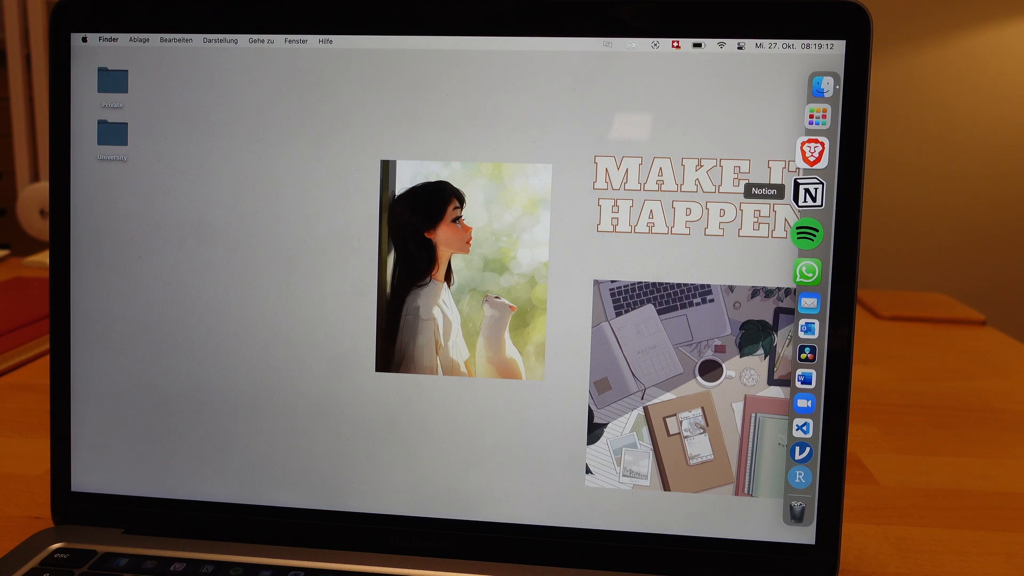